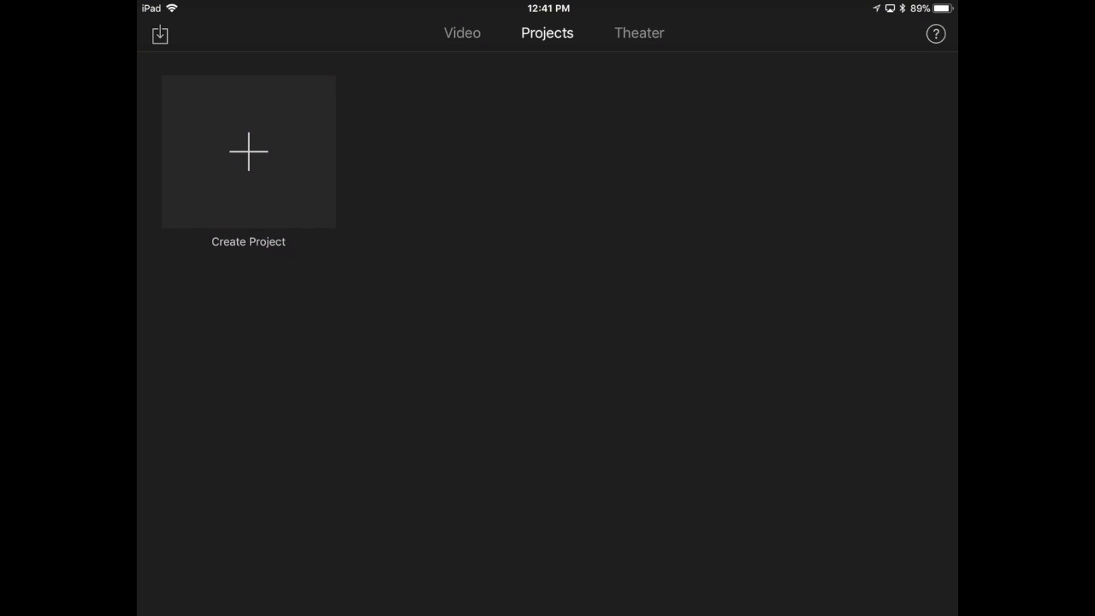
# Create a new Movie project from the two photos and the painted tortoise-and-hare video clip
pyautogui.click(247, 150)
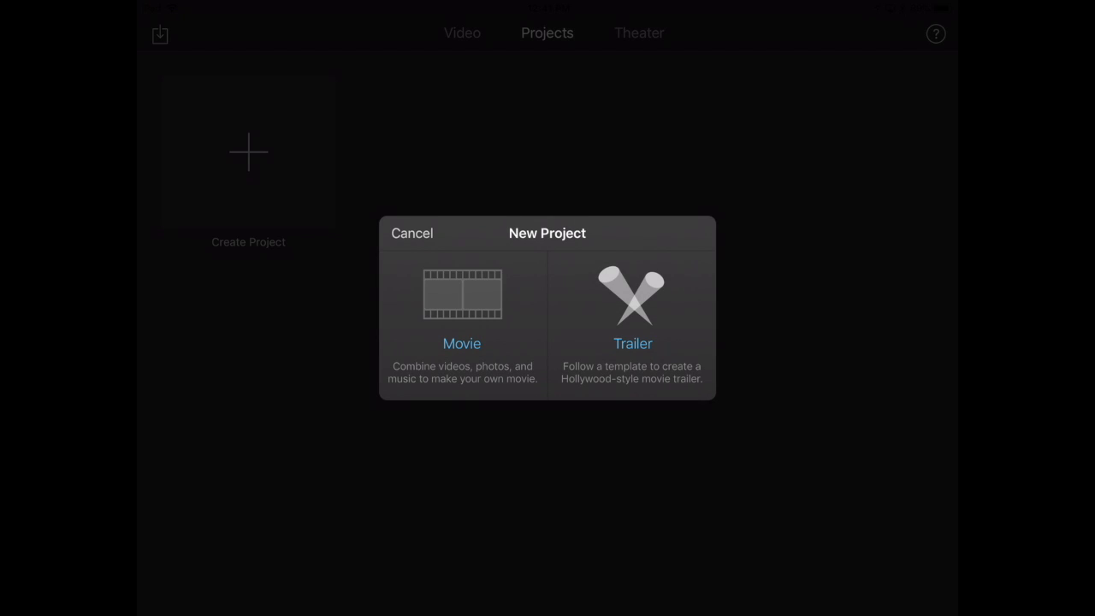
pyautogui.click(462, 308)
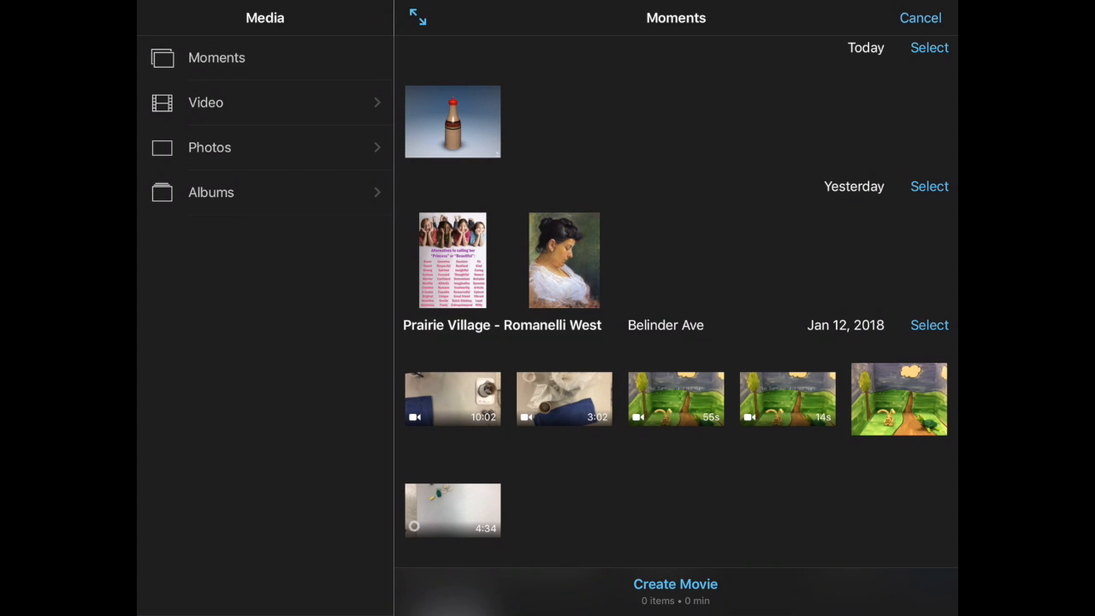
pyautogui.scroll(-3)
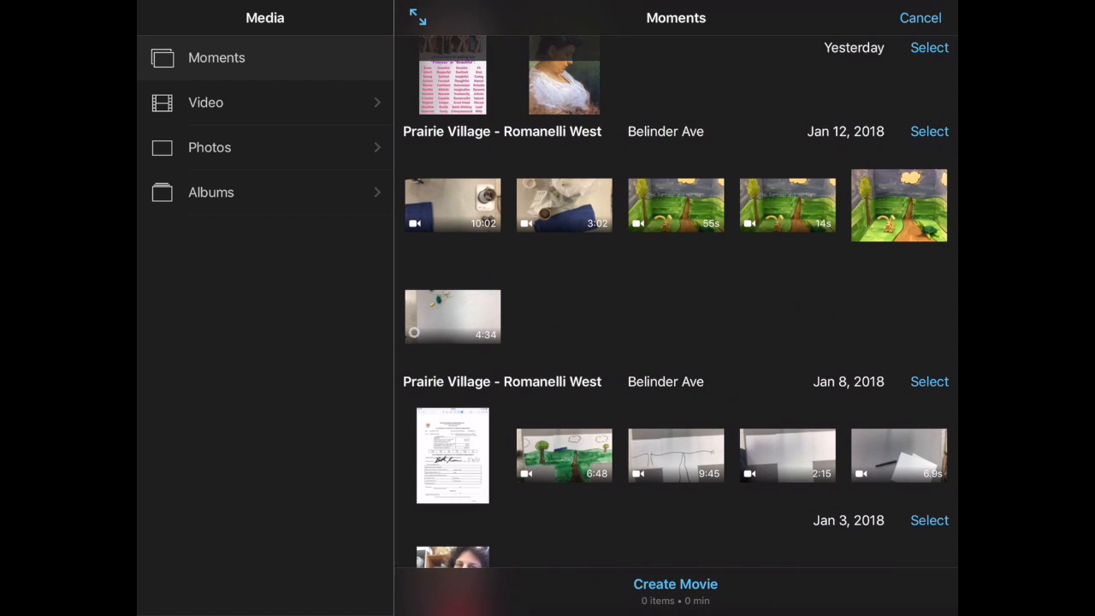
pyautogui.click(674, 205)
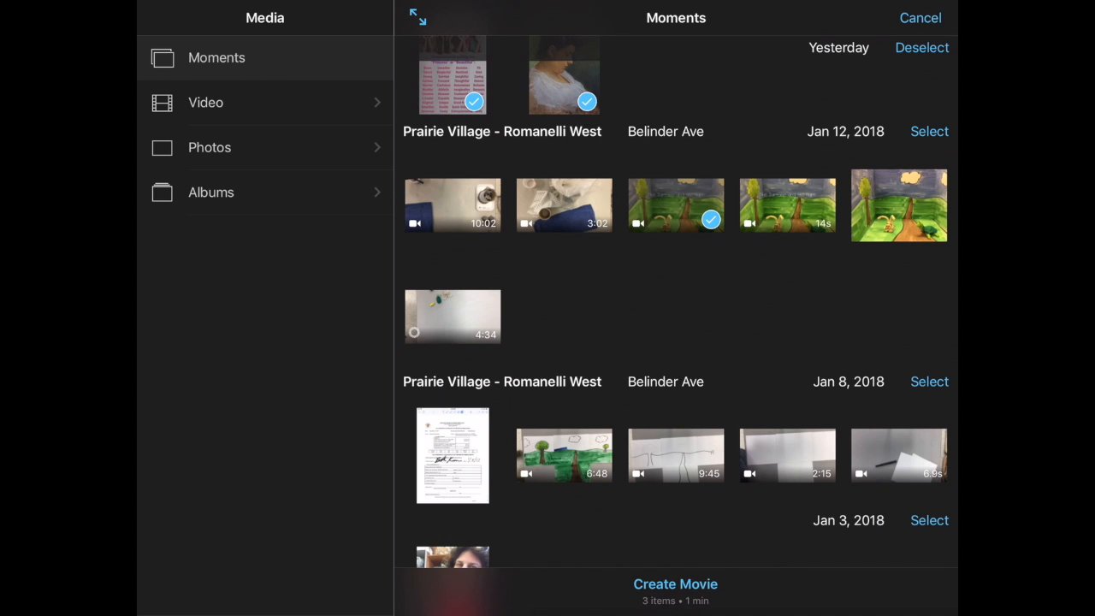
pyautogui.click(674, 584)
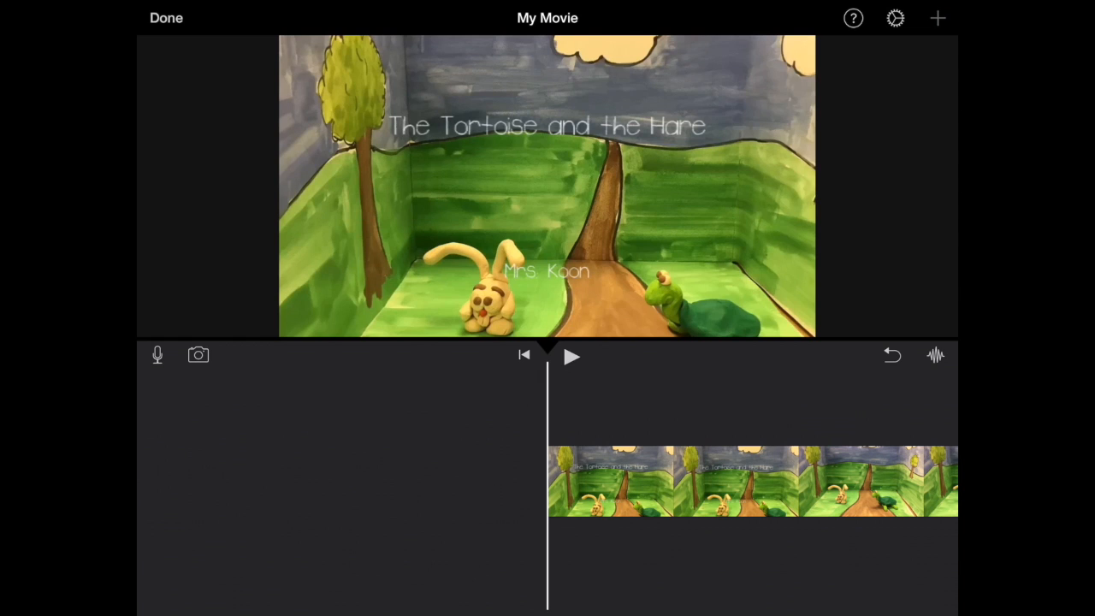
# Use the Bright theme music as the soundtrack under the whole movie
pyautogui.click(939, 17)
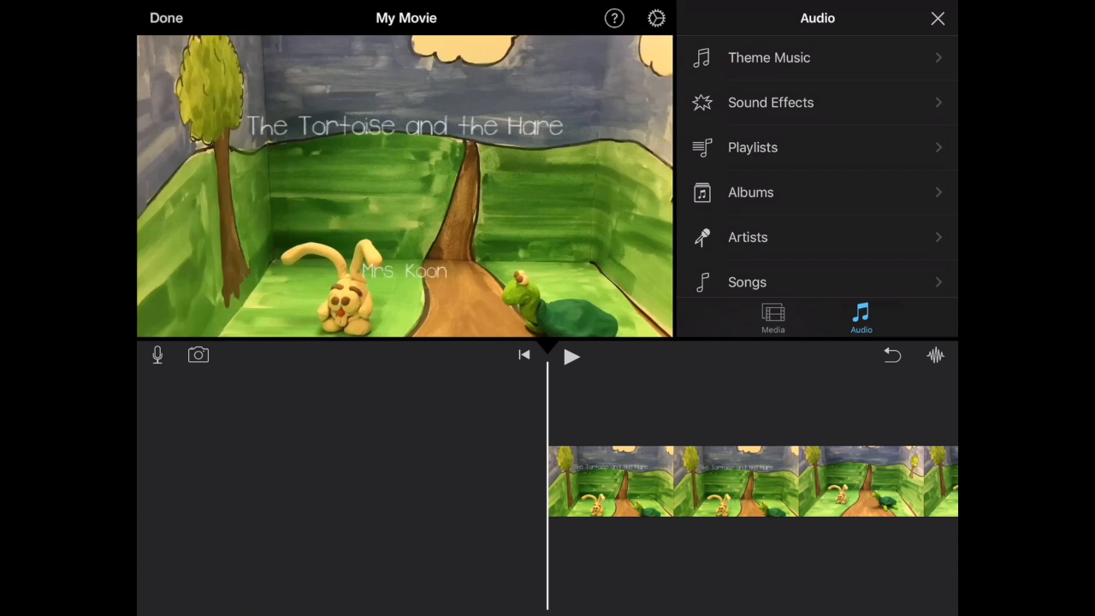
pyautogui.click(769, 58)
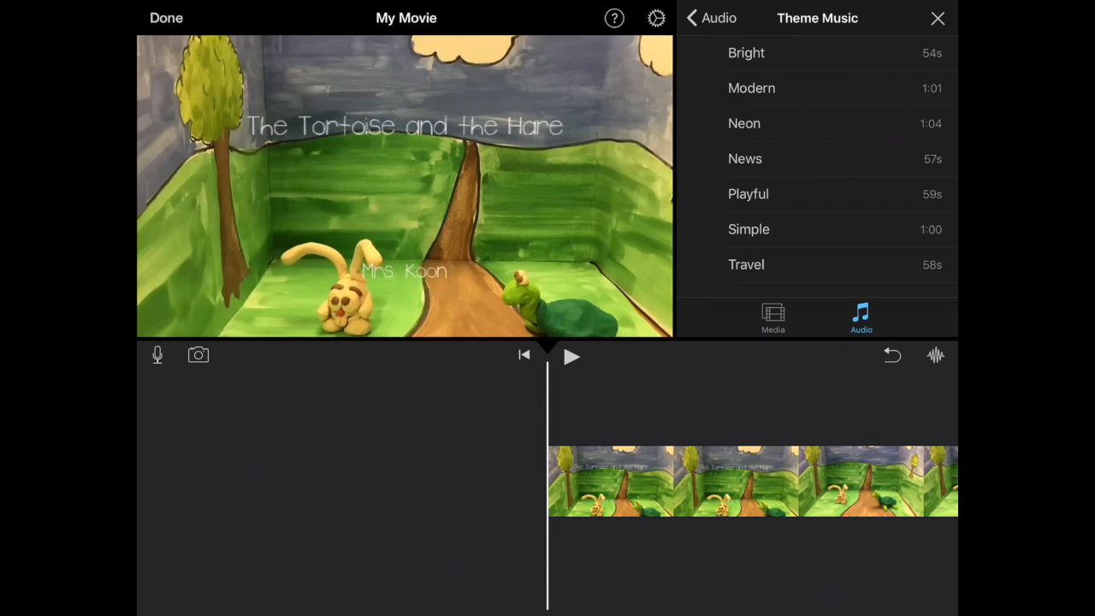
pyautogui.click(746, 51)
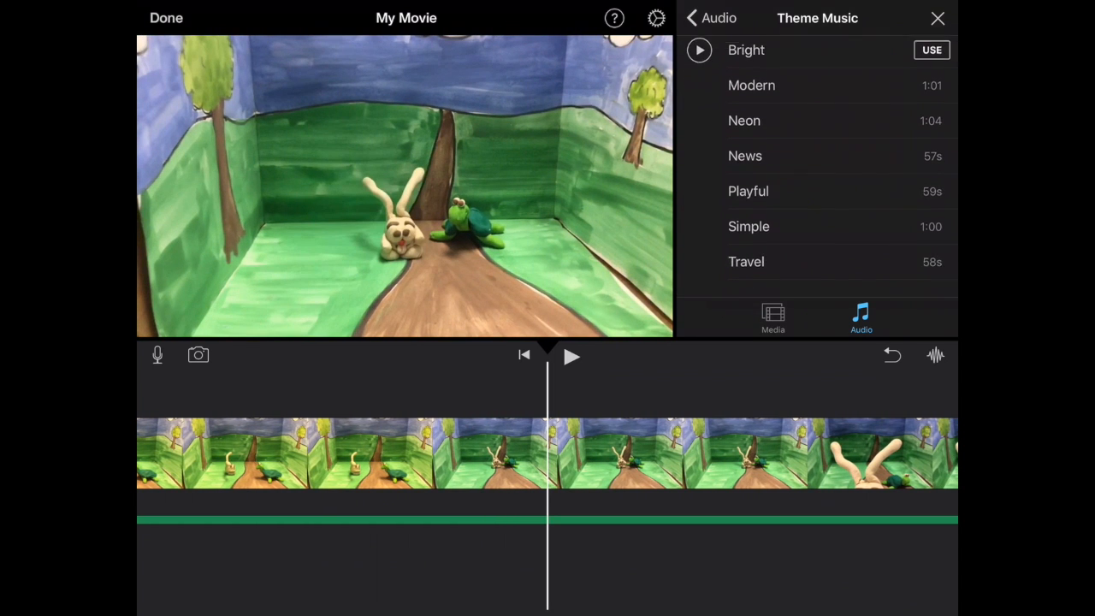
pyautogui.click(705, 17)
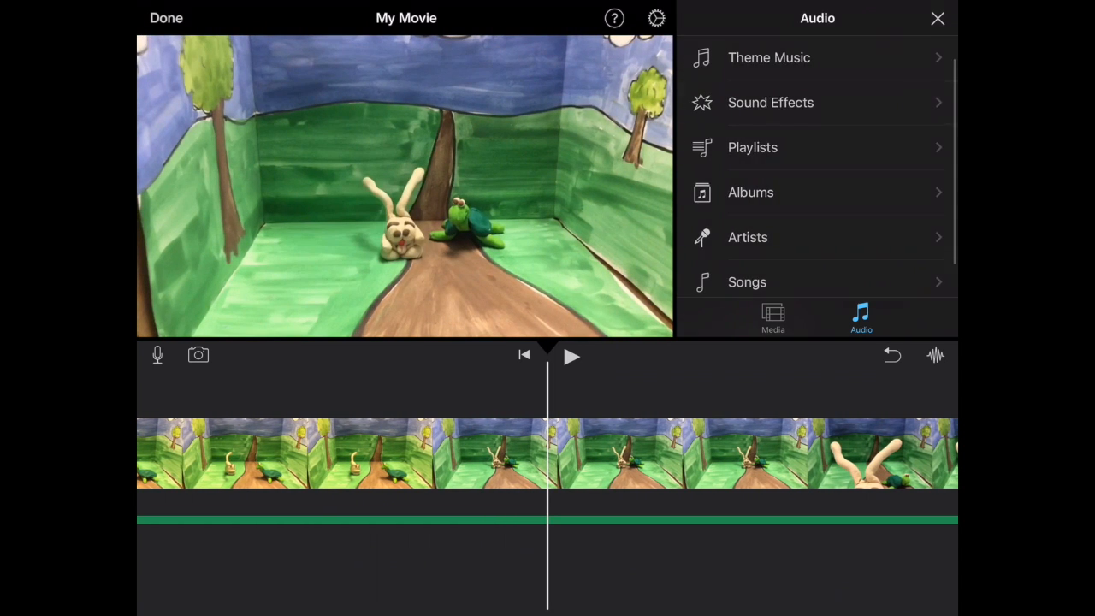
# Add the Boing sound effect at the playhead beneath the hare clips
pyautogui.click(770, 103)
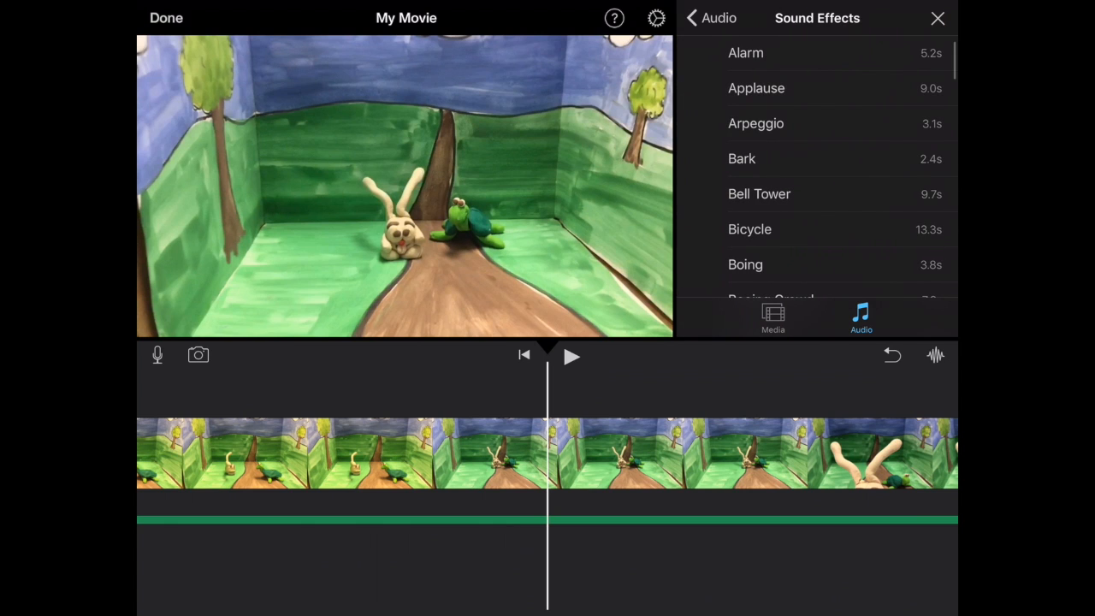
pyautogui.scroll(-3)
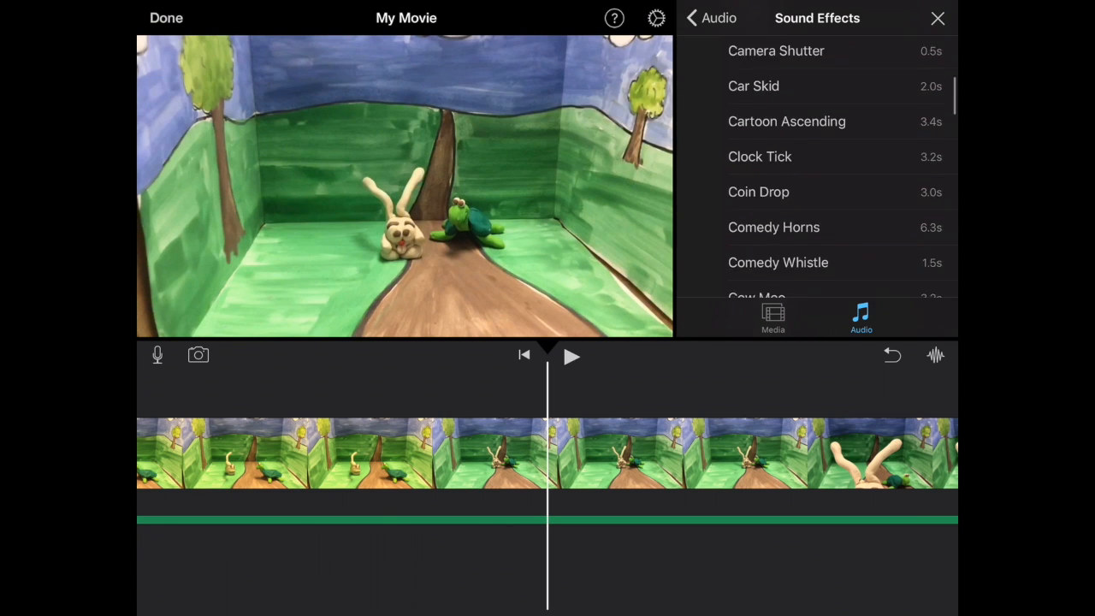
pyautogui.scroll(-3)
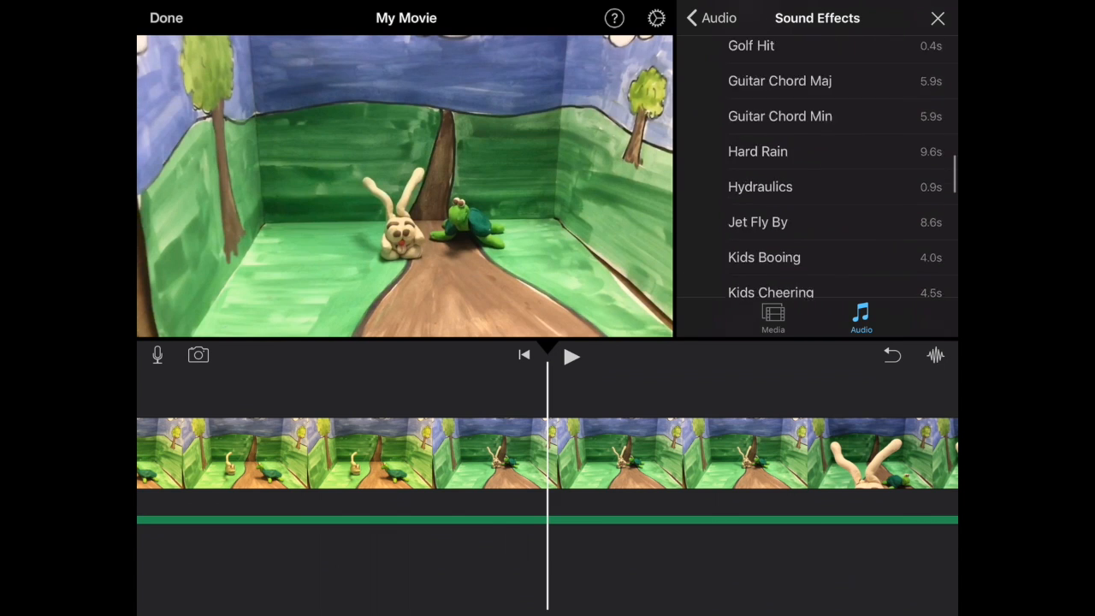
pyautogui.scroll(-3)
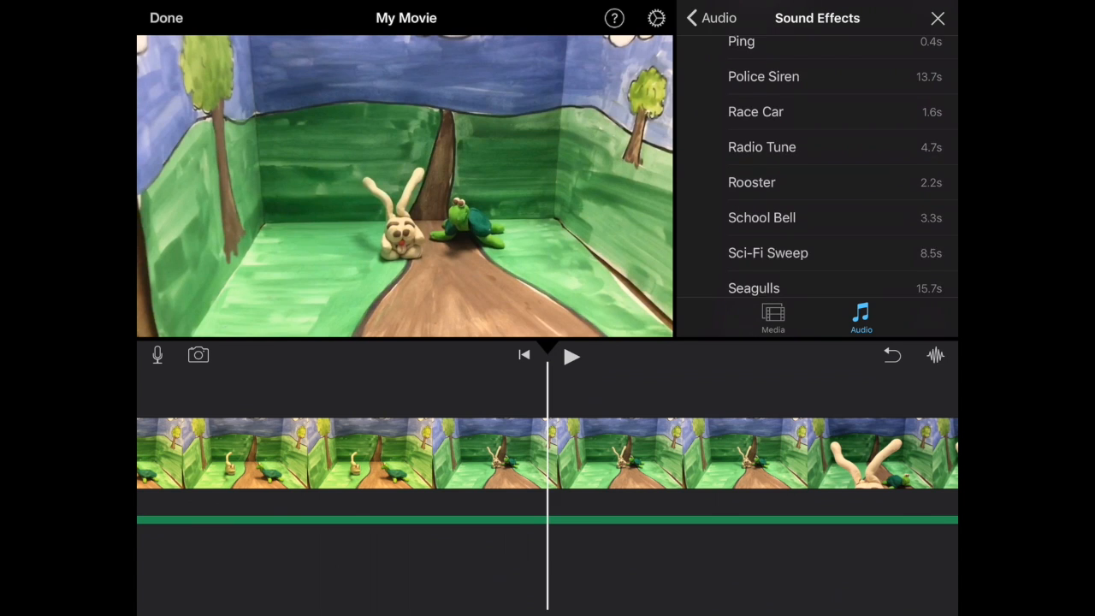
pyautogui.scroll(-3)
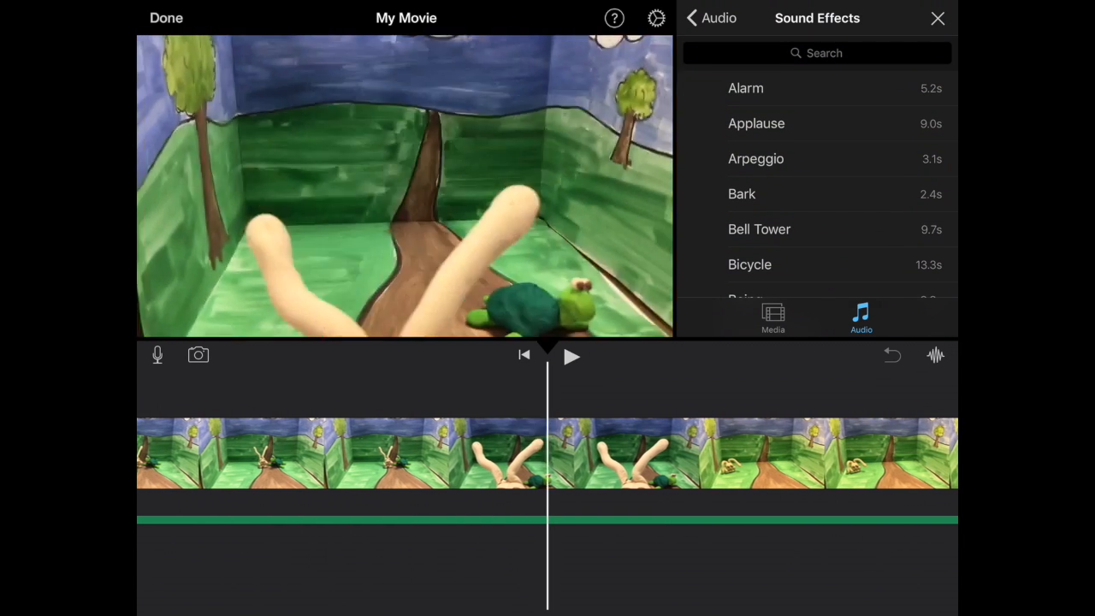
pyautogui.scroll(-3)
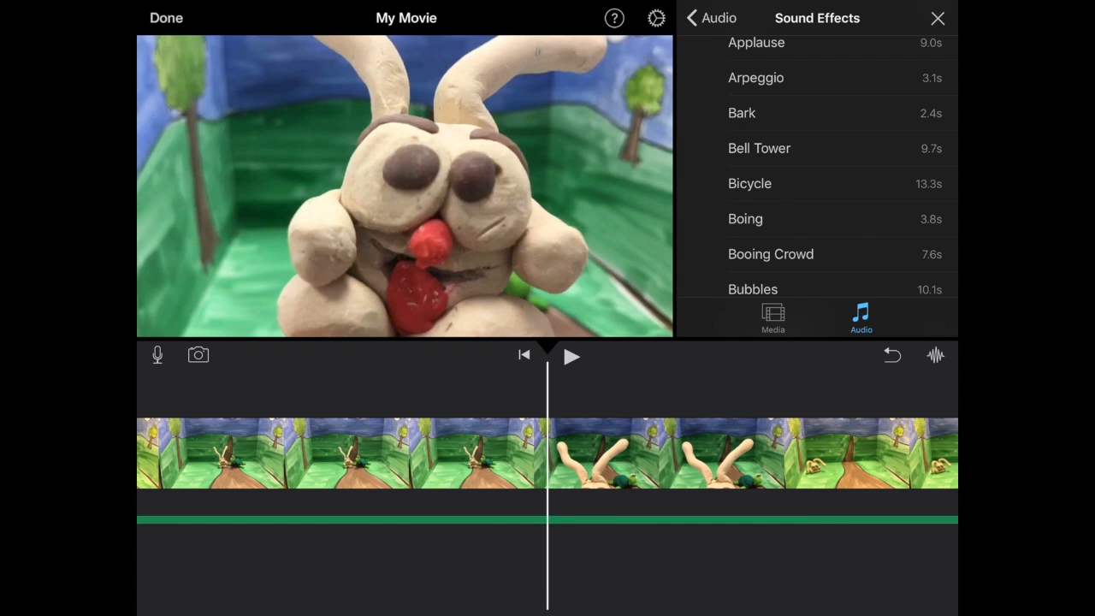
pyautogui.click(746, 219)
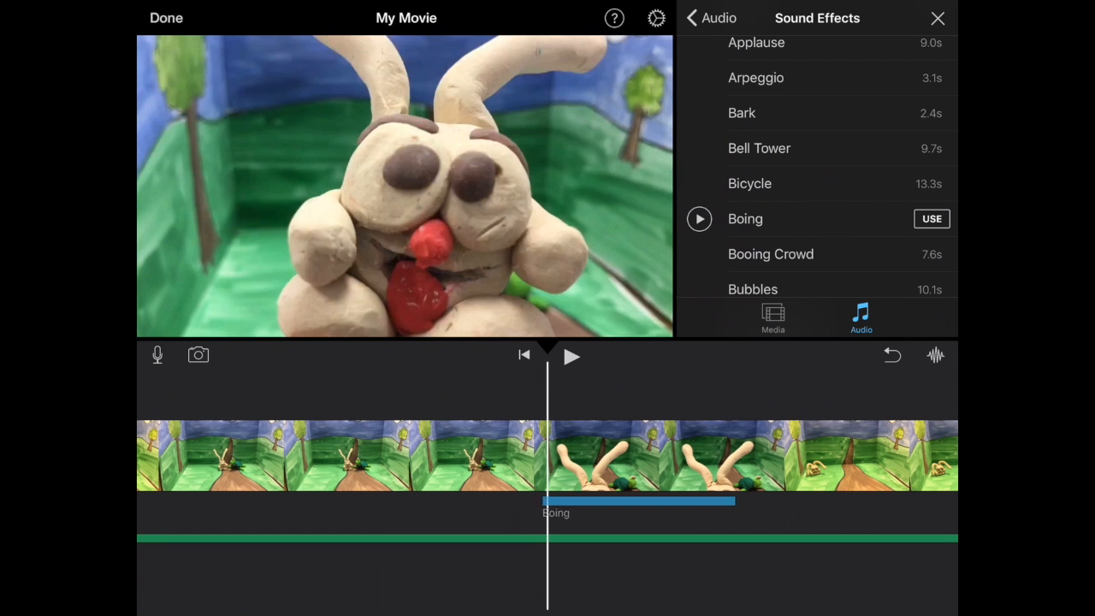
pyautogui.click(571, 356)
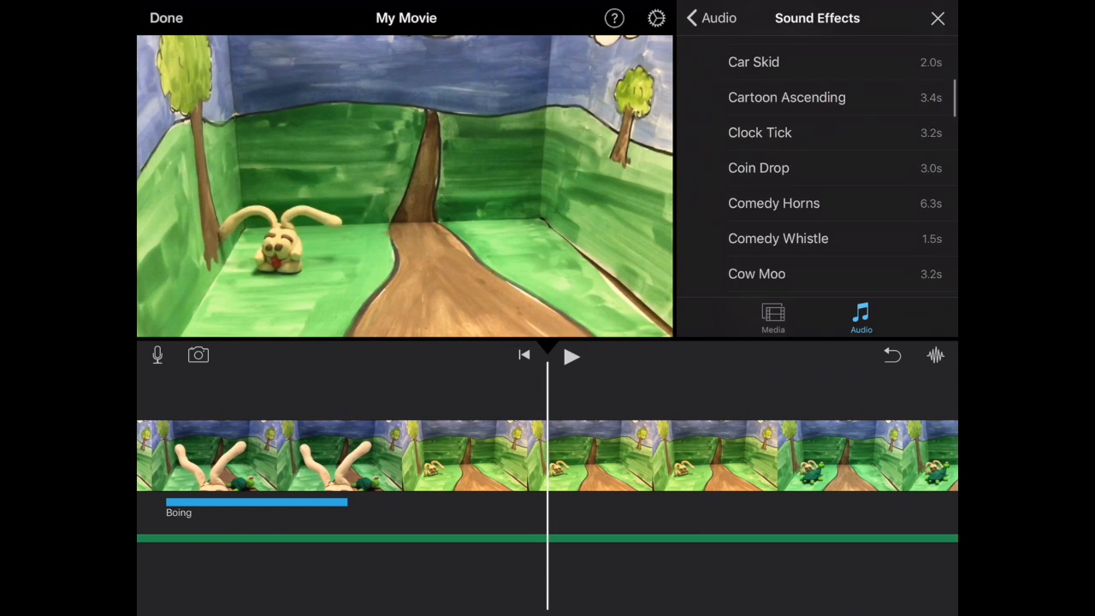
# Add the Crickets sound effect beside the Boing clip, then deselect it in the timeline
pyautogui.scroll(-3)
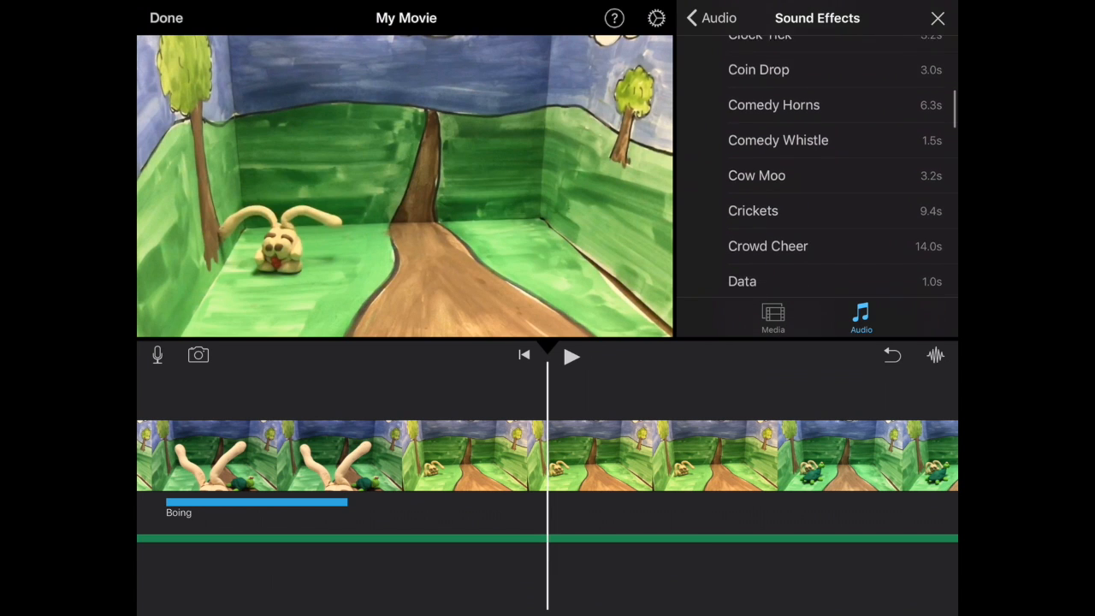
pyautogui.click(753, 210)
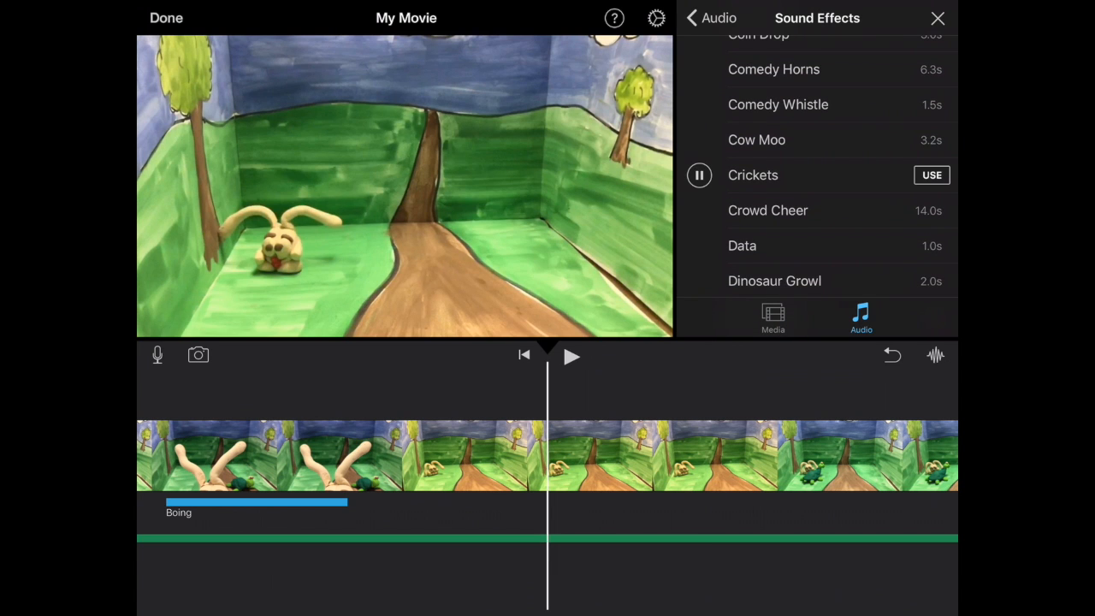
pyautogui.click(931, 174)
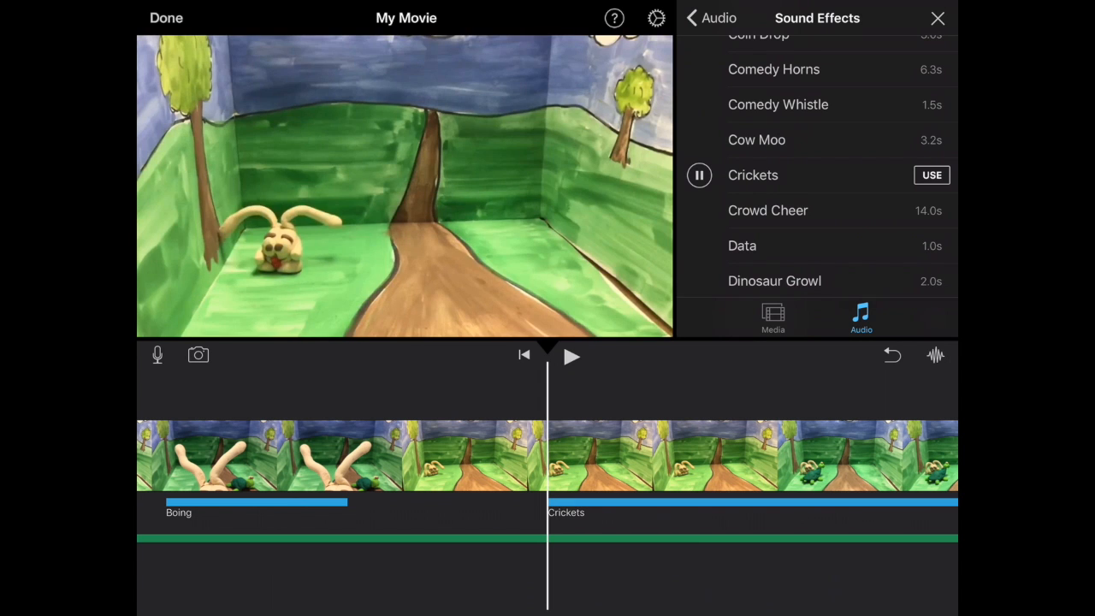
pyautogui.click(571, 356)
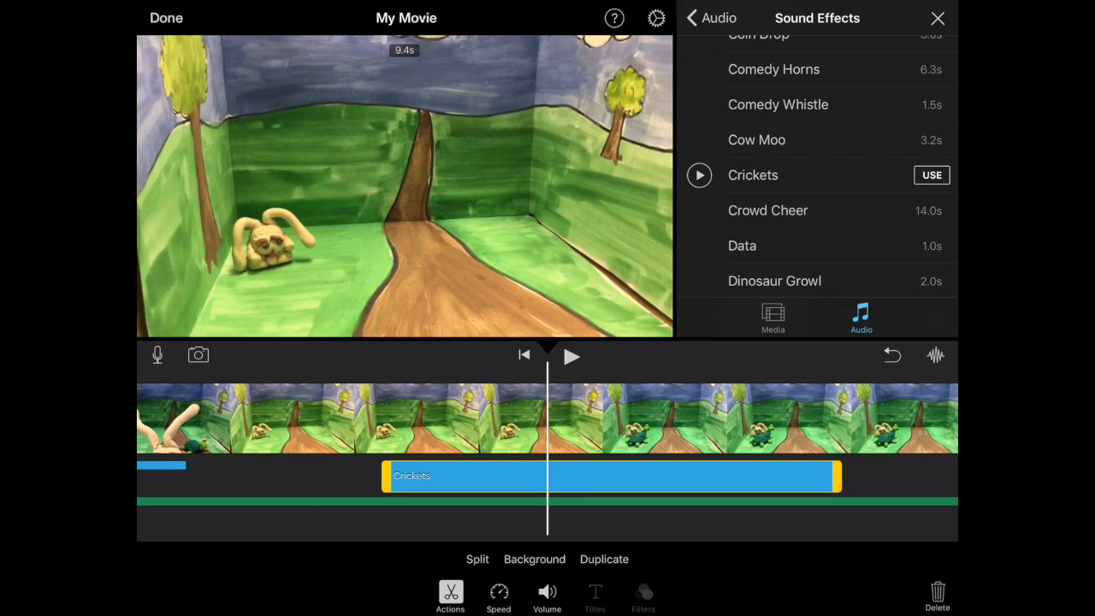
pyautogui.click(548, 601)
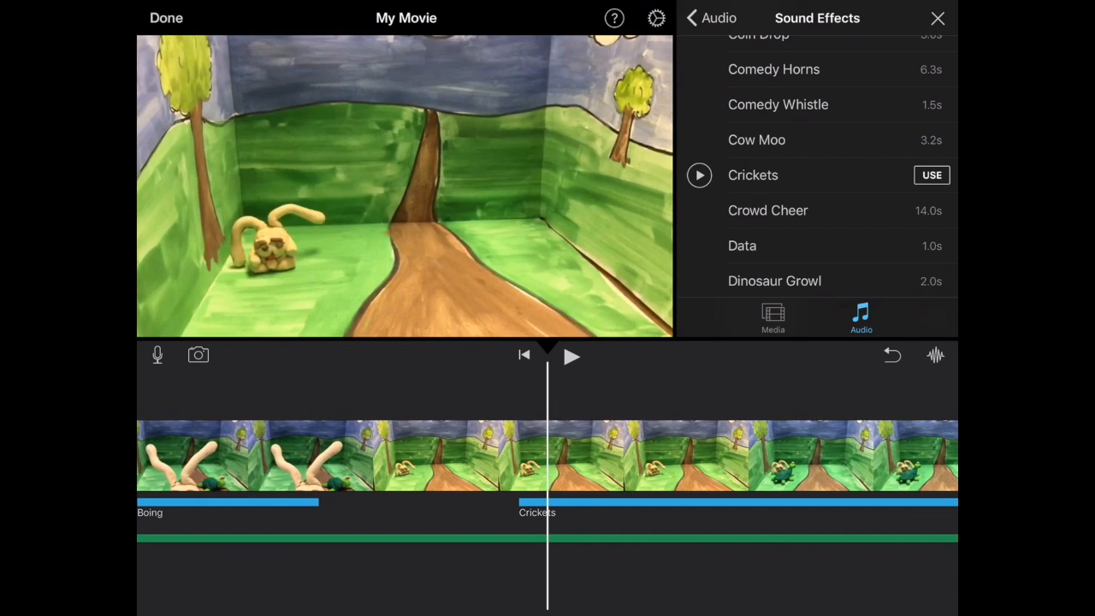
pyautogui.click(572, 356)
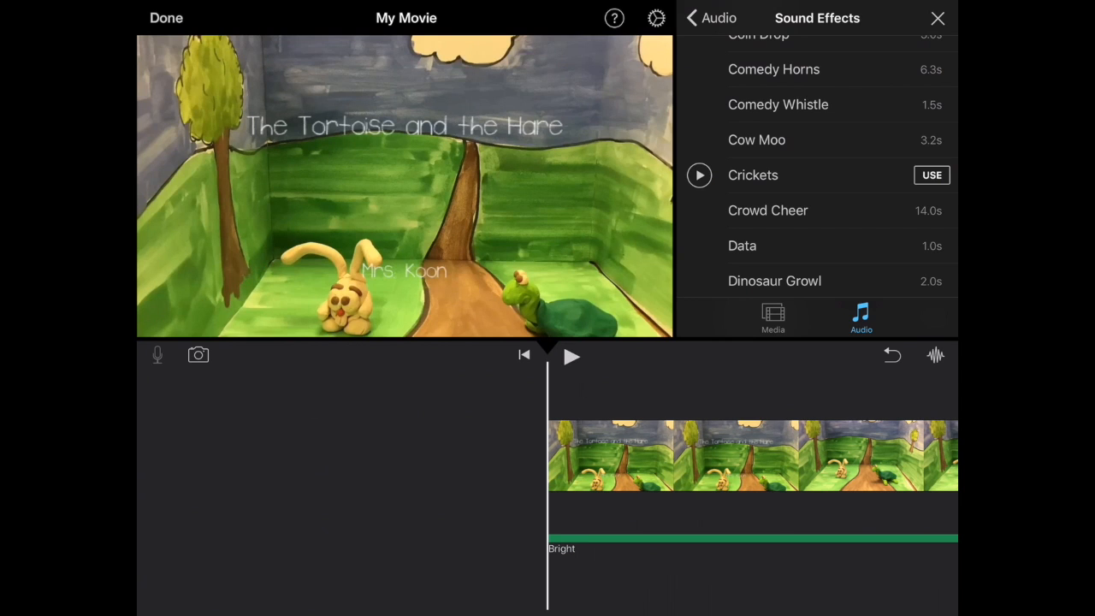
# Record a narration at the movie's start and accept it as Recording 1
pyautogui.click(158, 354)
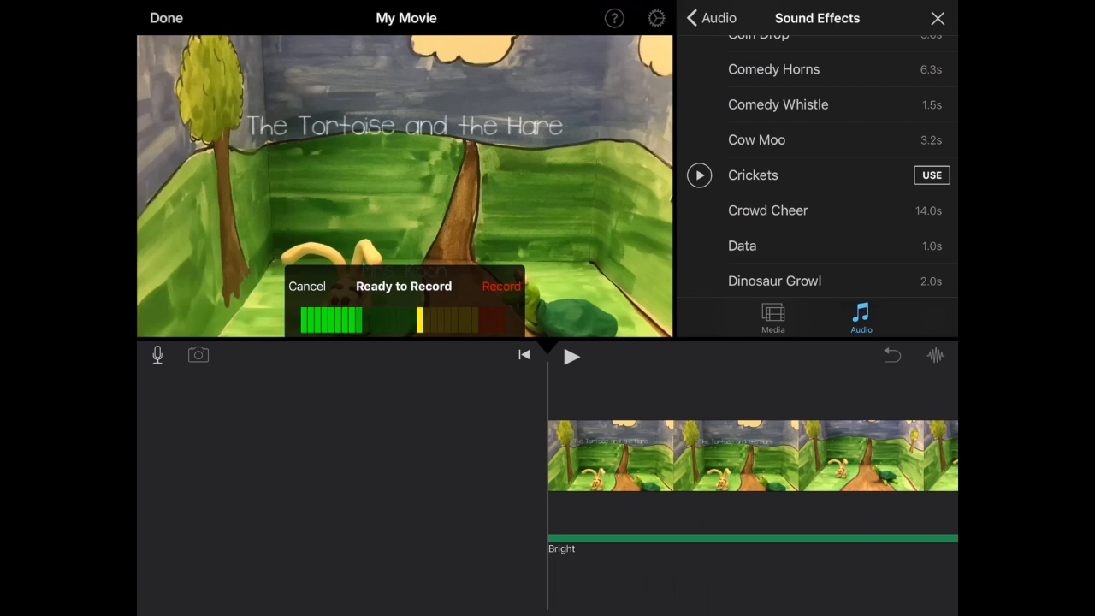
pyautogui.click(502, 286)
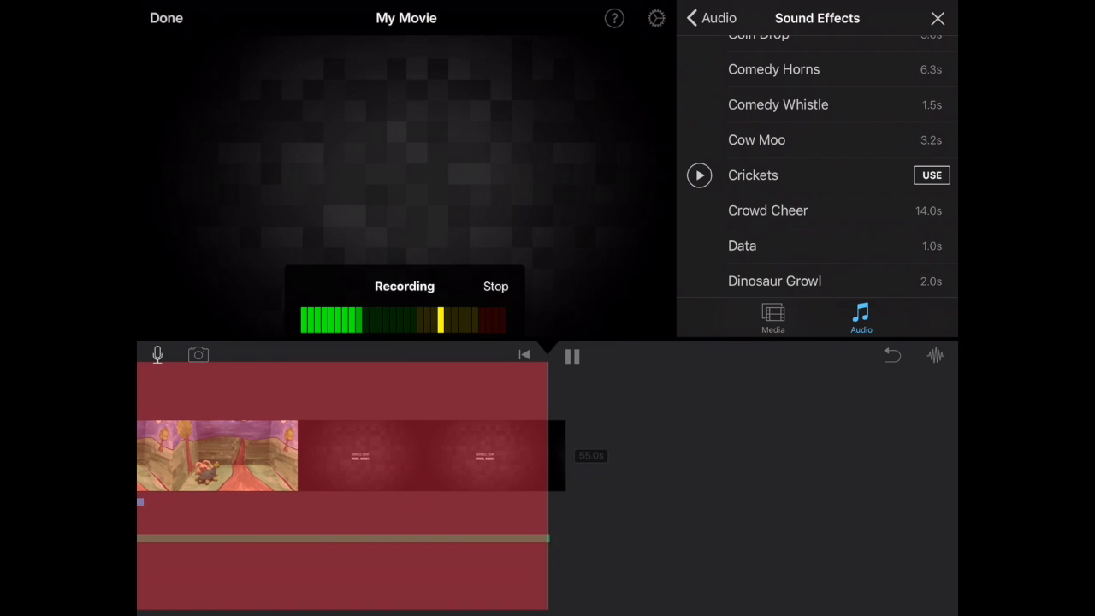
pyautogui.click(496, 286)
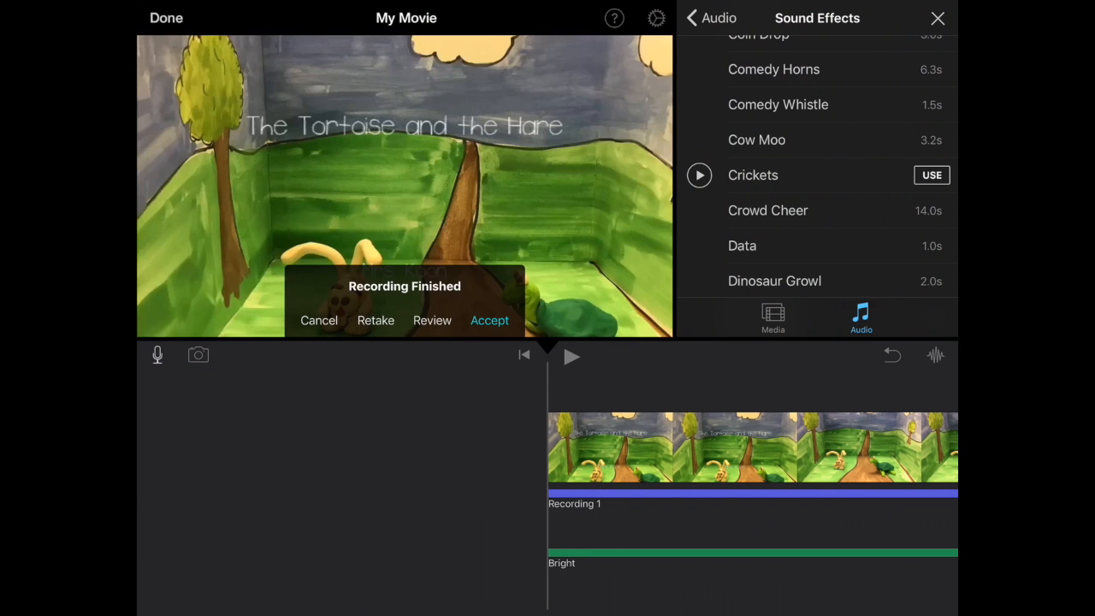
pyautogui.click(490, 320)
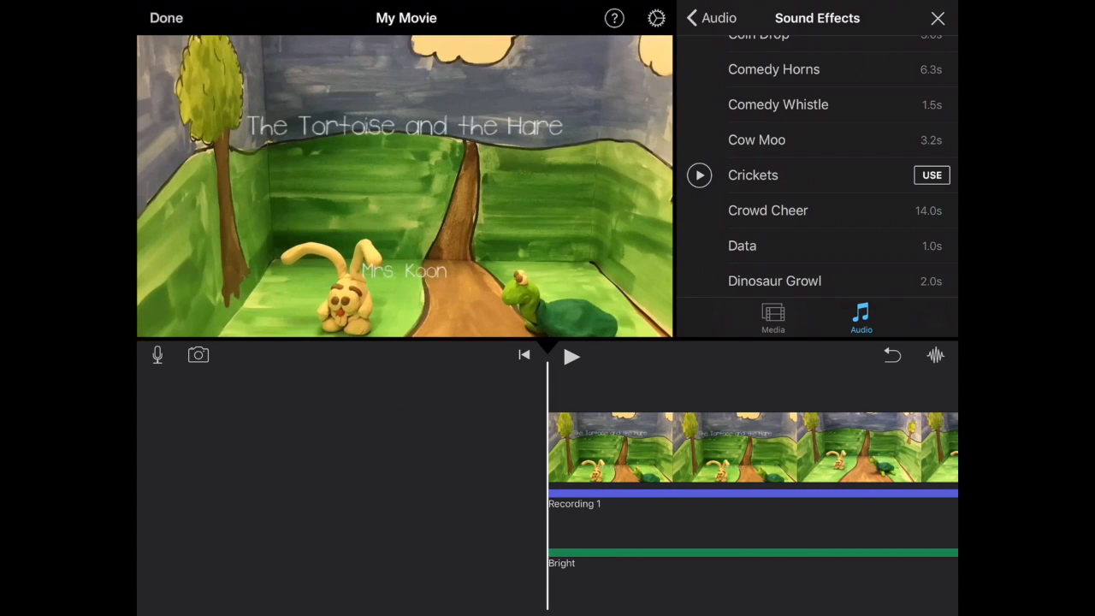
# Rename the project from My Movie to 'The Tortoise and The Hare' on the project page
pyautogui.click(171, 17)
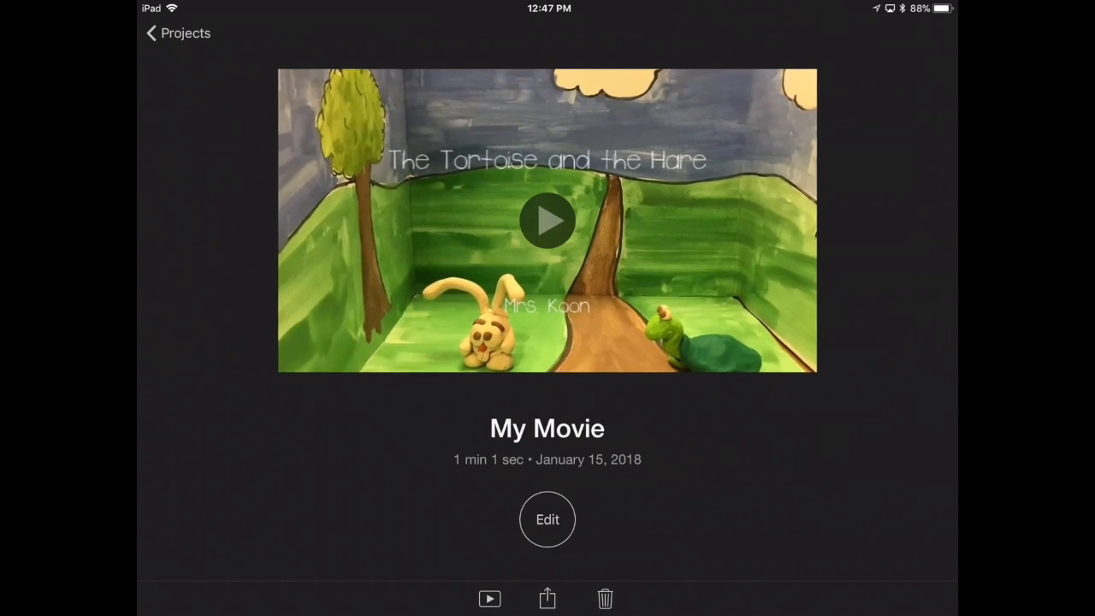
pyautogui.click(548, 428)
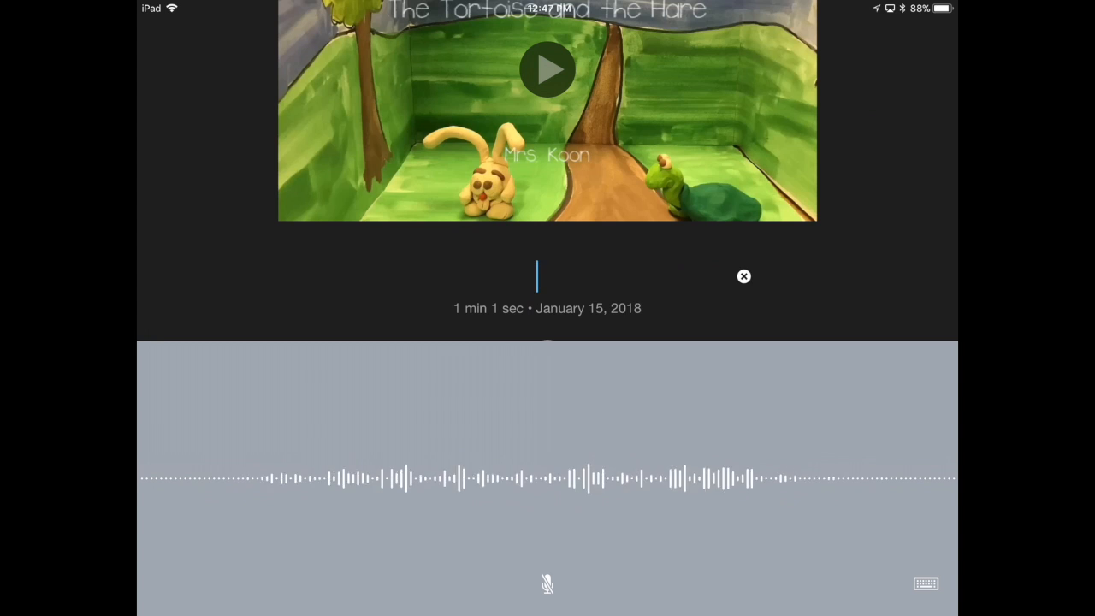
pyautogui.write('You are')
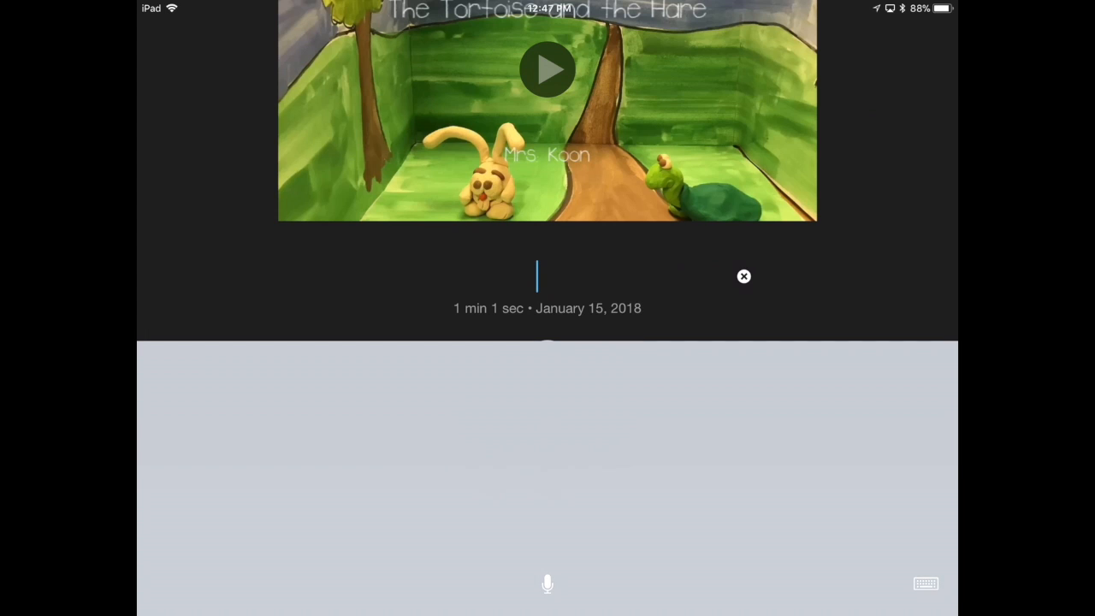
pyautogui.write('The Tortoise a')
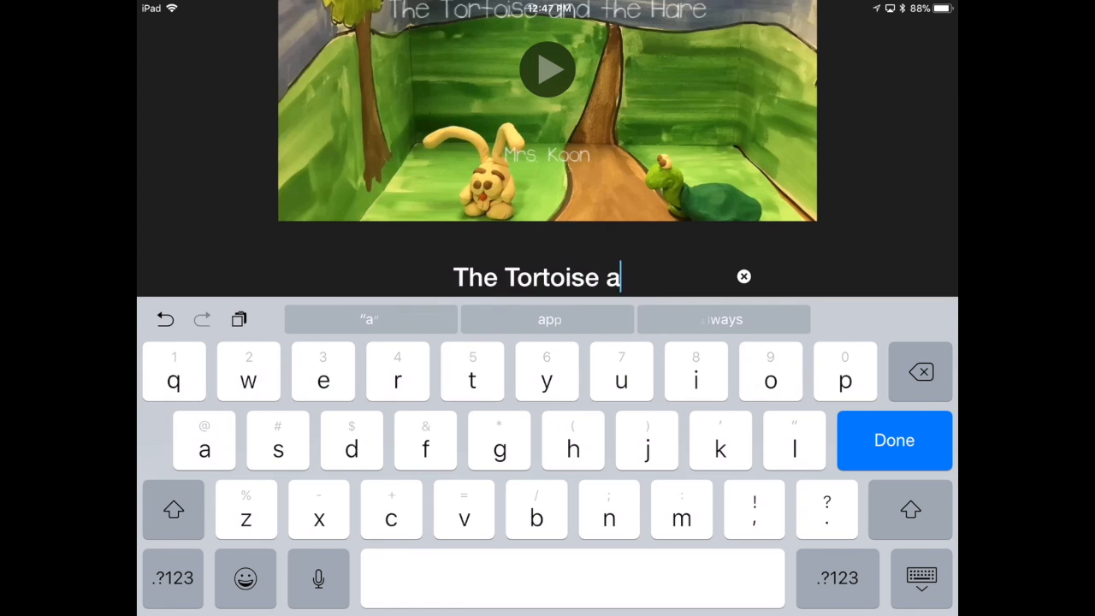
pyautogui.write('nd The Ha')
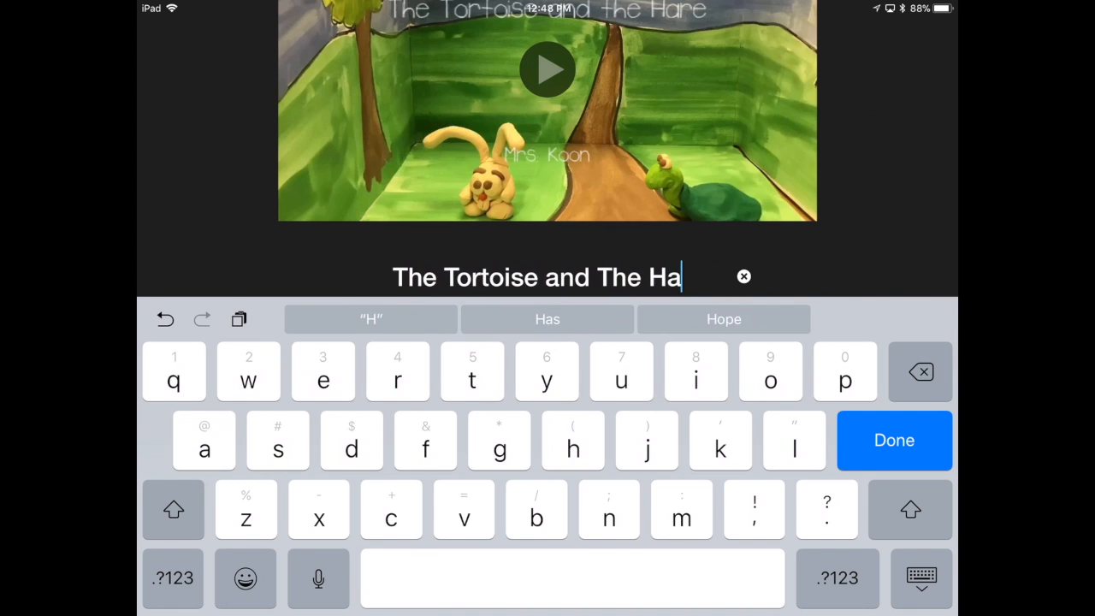
pyautogui.click(894, 441)
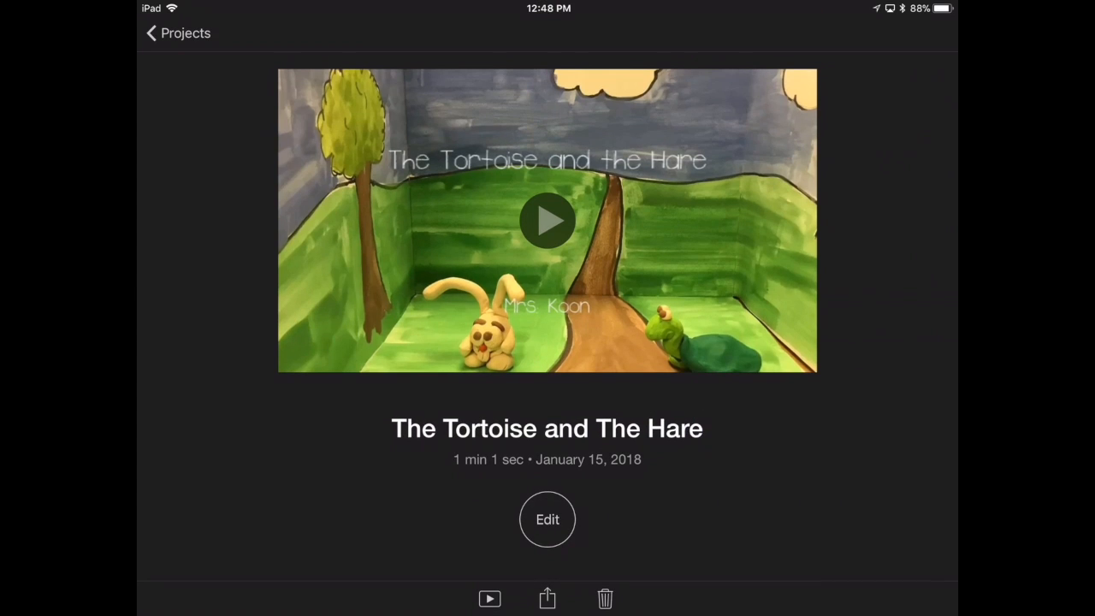
pyautogui.click(548, 599)
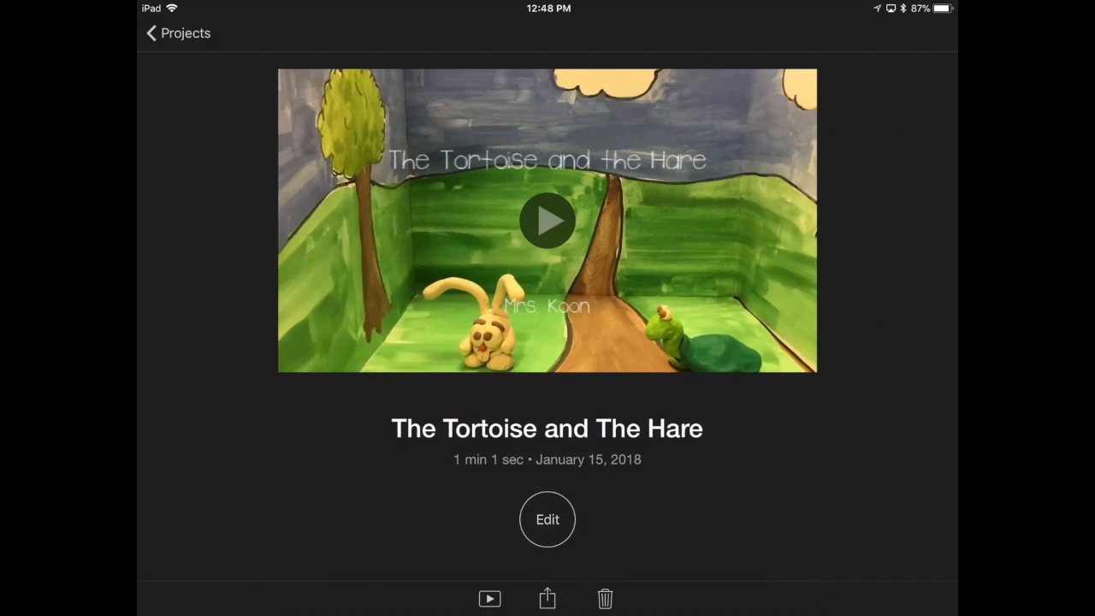
# Save the finished video to the Photo Library and return to the Projects list
pyautogui.click(547, 599)
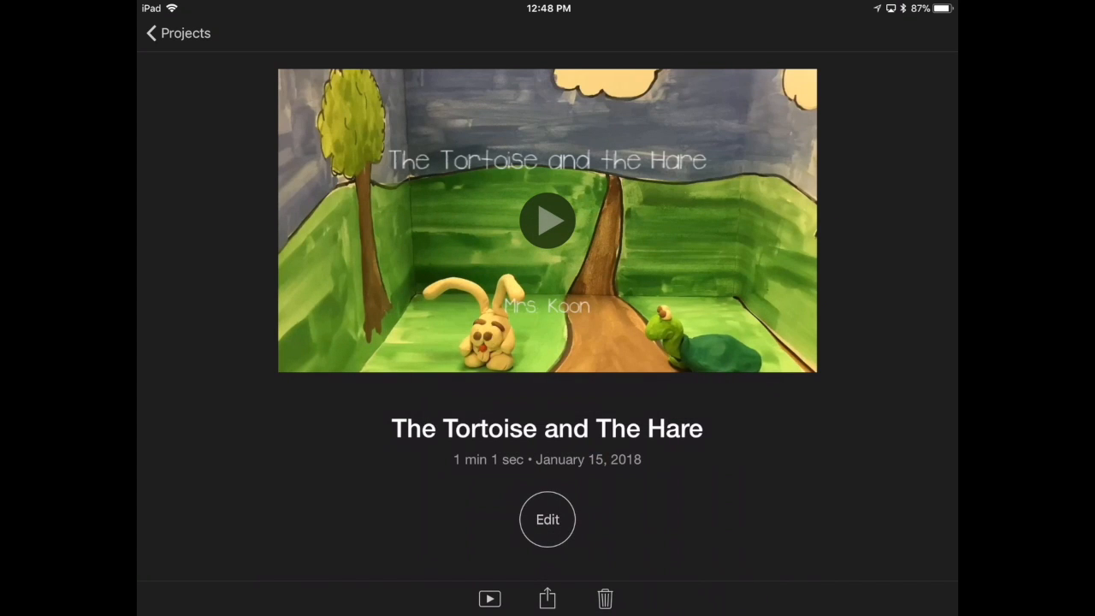
pyautogui.click(548, 599)
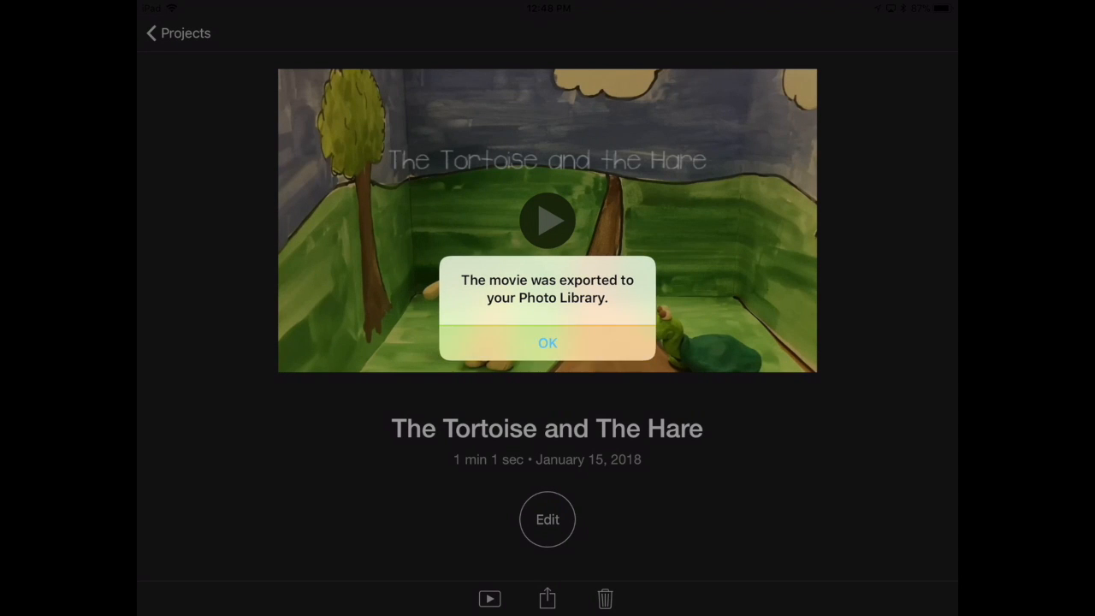
pyautogui.click(548, 342)
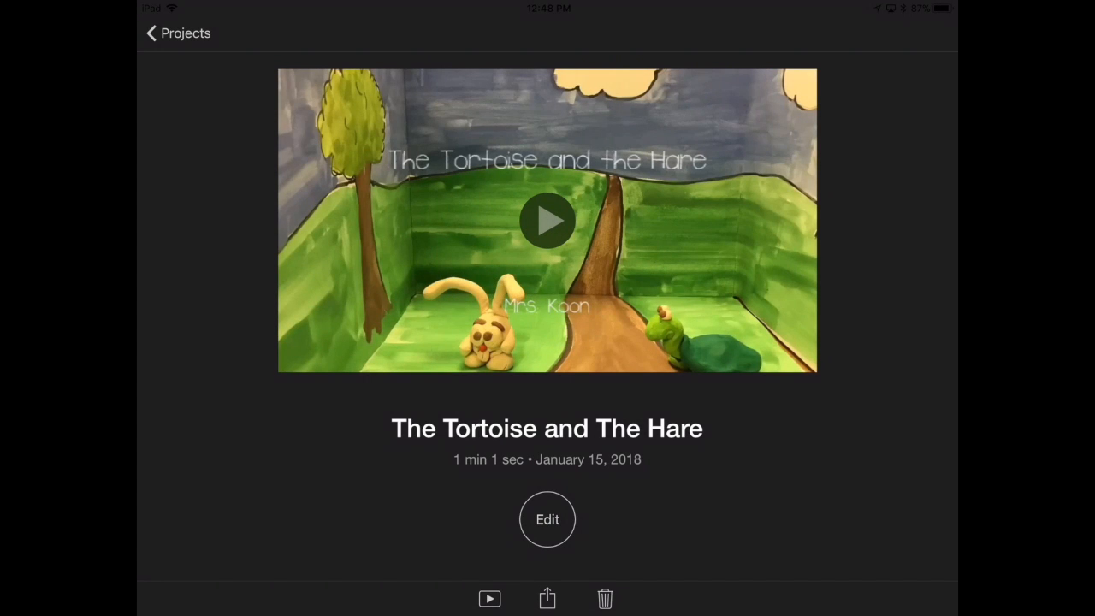
pyautogui.click(174, 33)
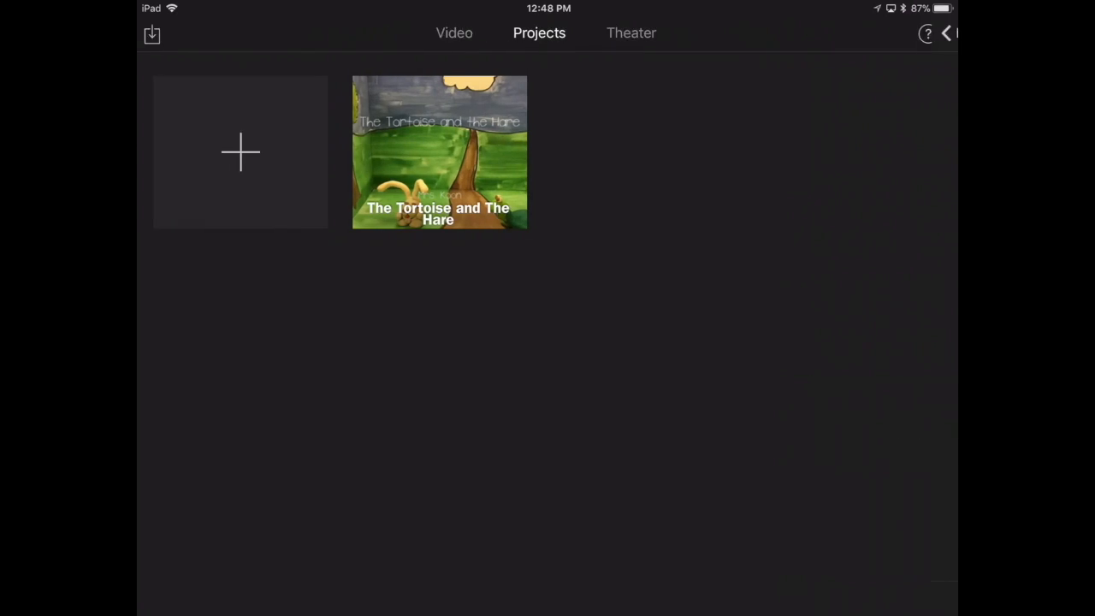